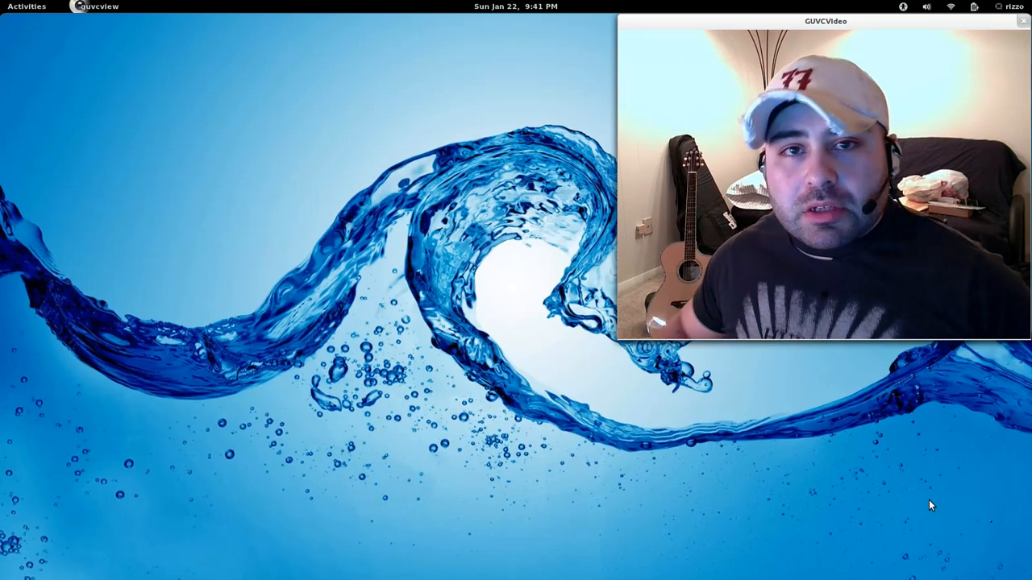
mouse_move(109, 77)
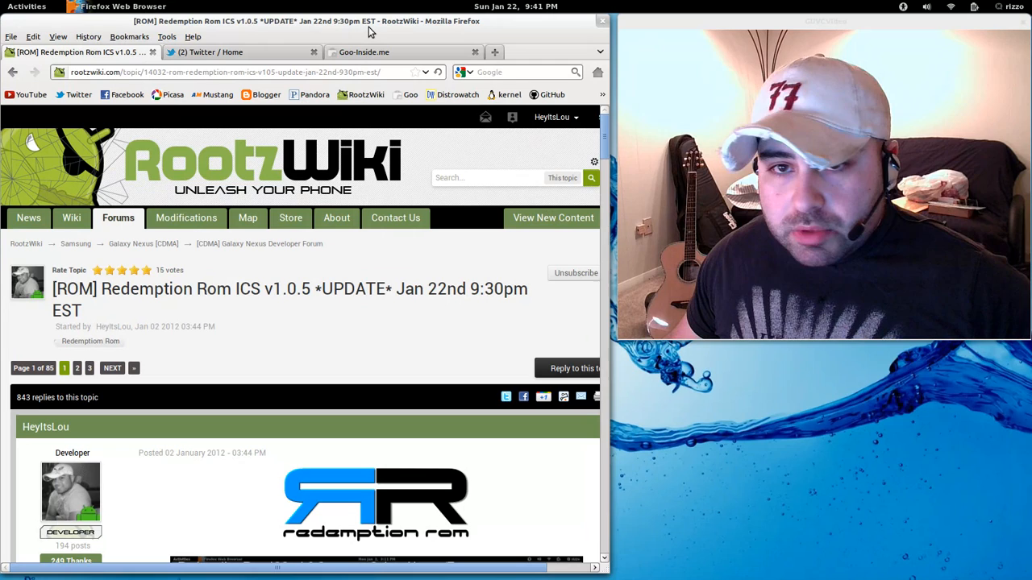
Scroll the Redemption Rom ICS first post down to the Change Log headers.
scroll("down", 3)
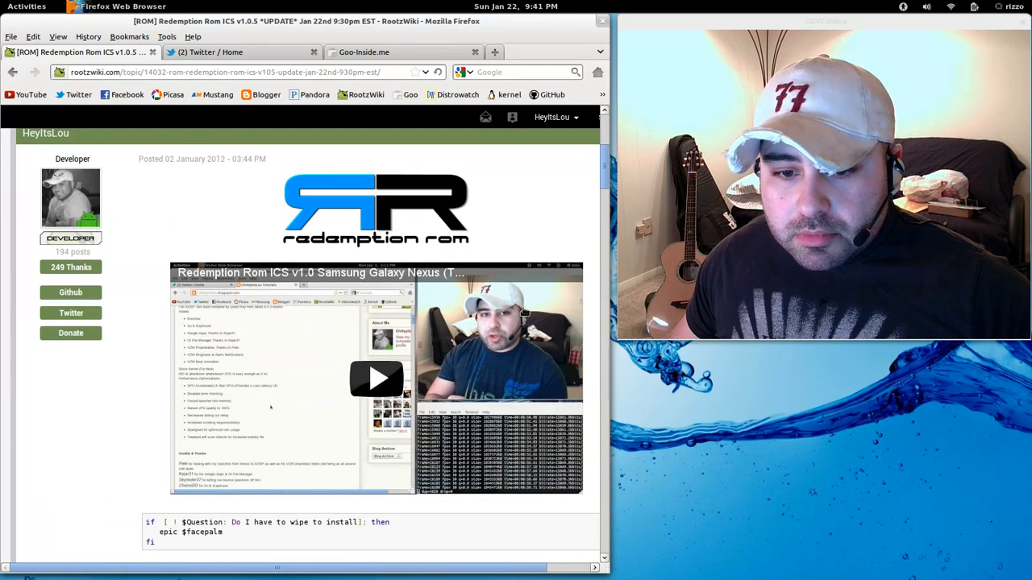
scroll("down", 3)
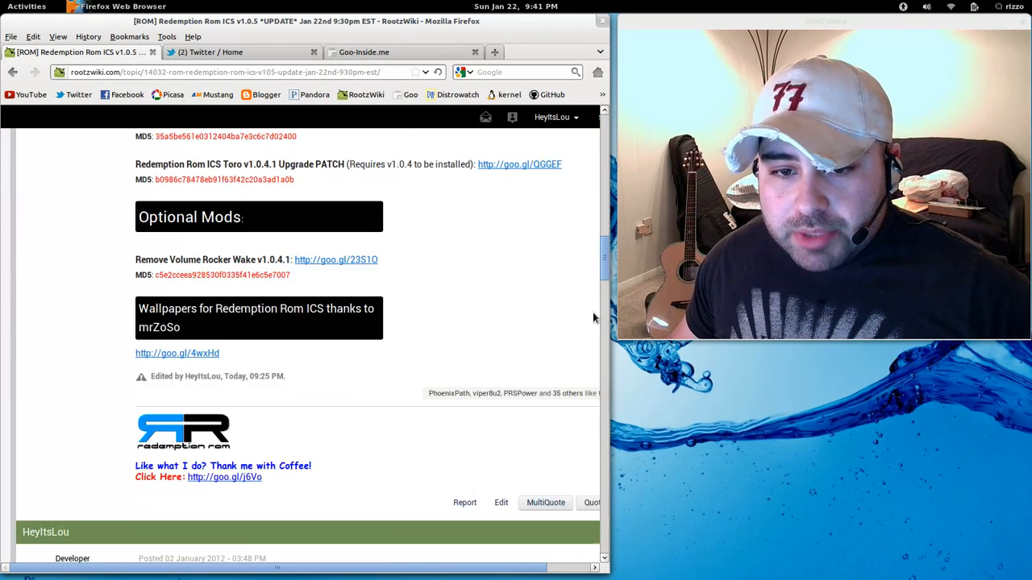
scroll("down", 3)
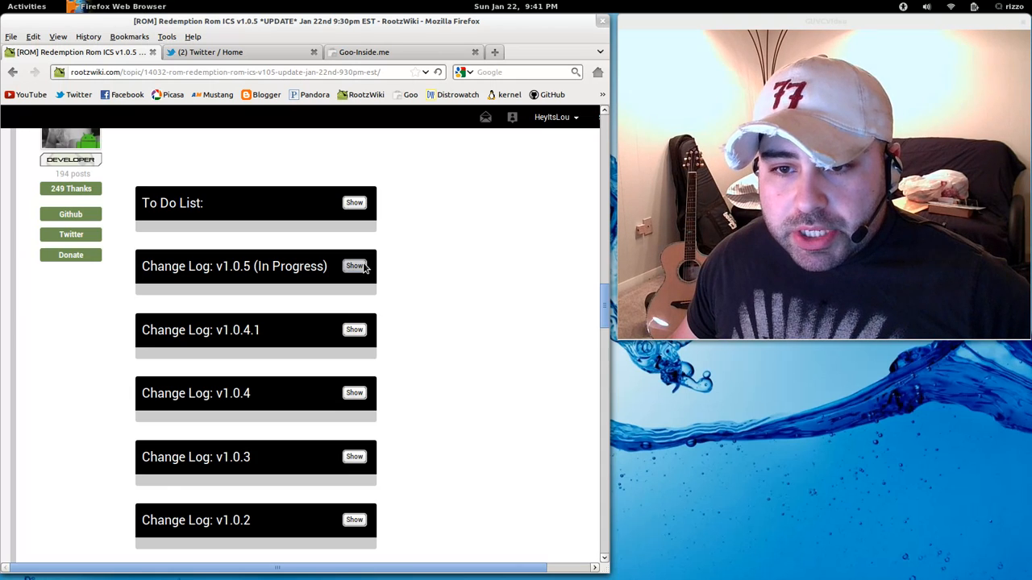
Expand the 'Change Log: v1.0.5 (In Progress)' section and open the Home folder in Files.
left_click(354, 266)
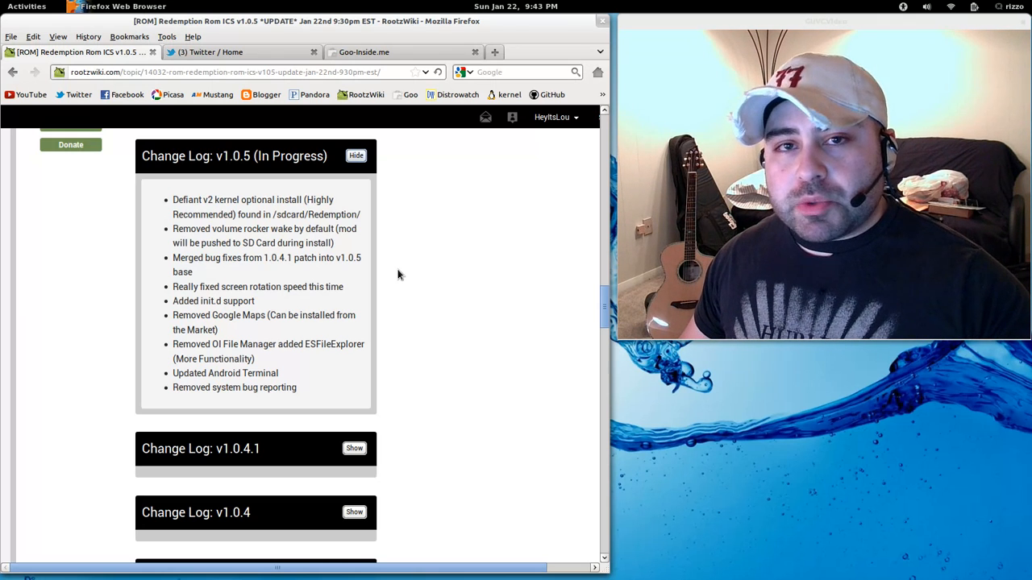
mouse_move(403, 273)
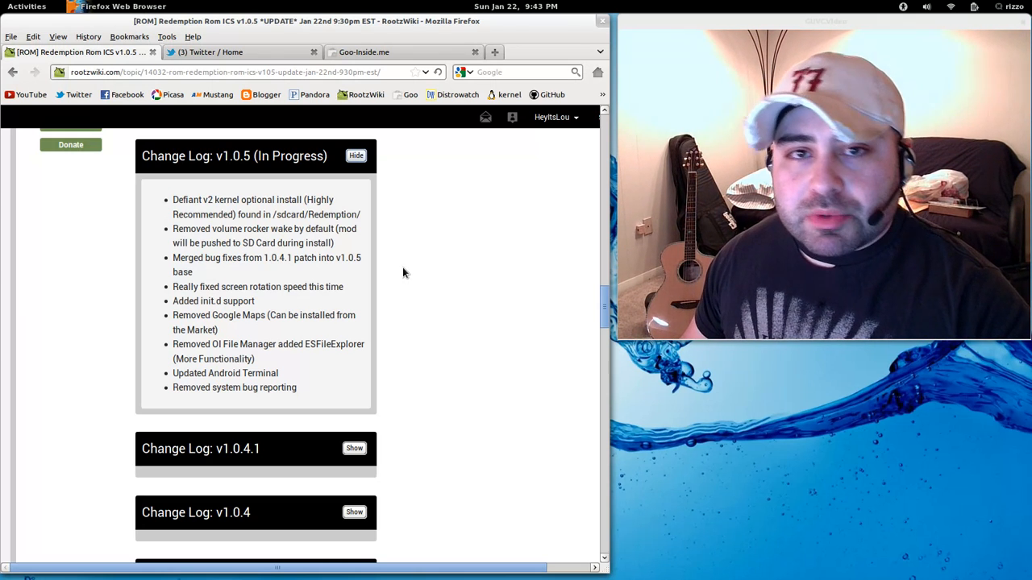
mouse_move(368, 281)
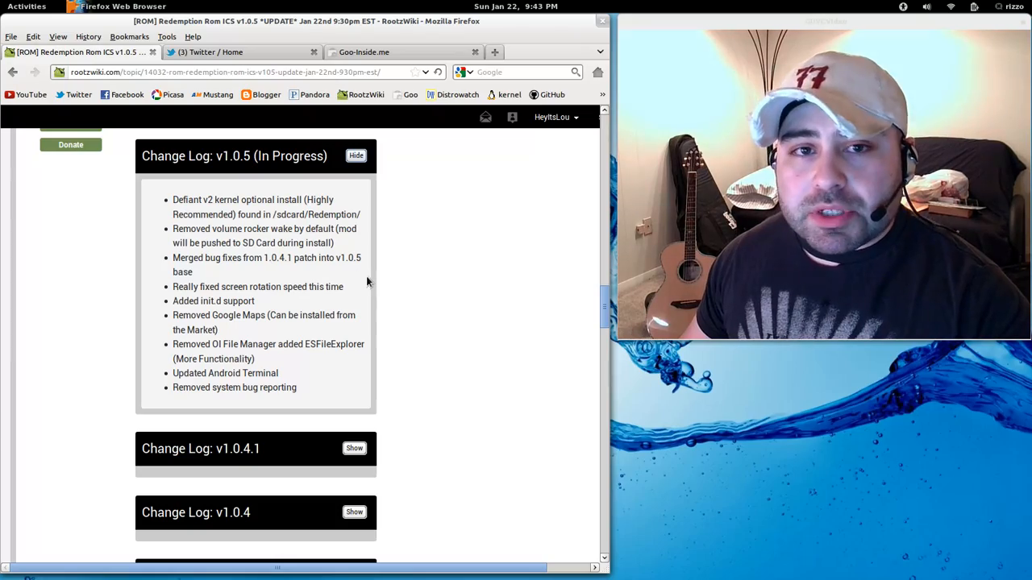
left_click(27, 6)
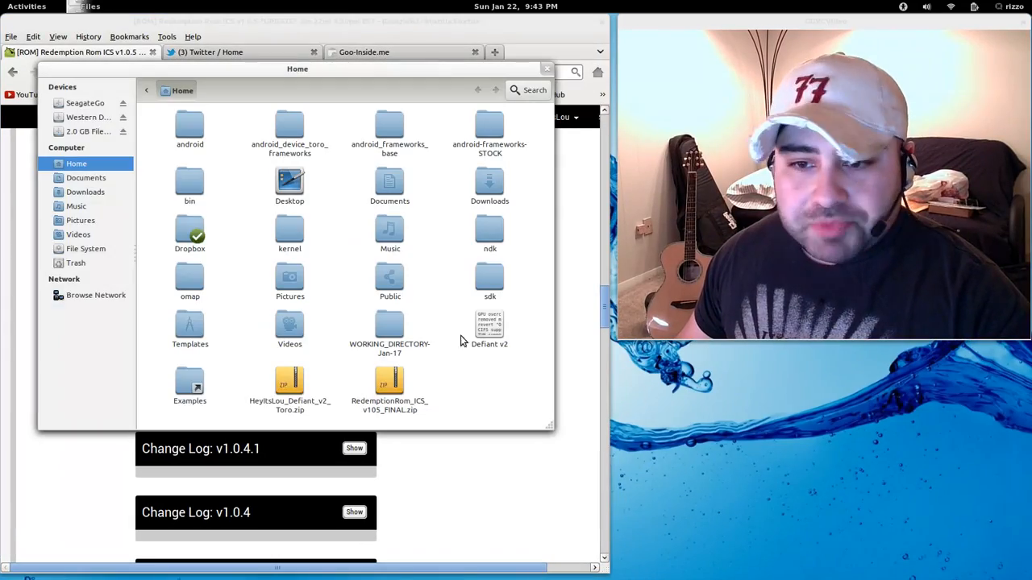
Open the 'Defiant v2' kernel notes file in gedit and reposition its window.
double_click(489, 325)
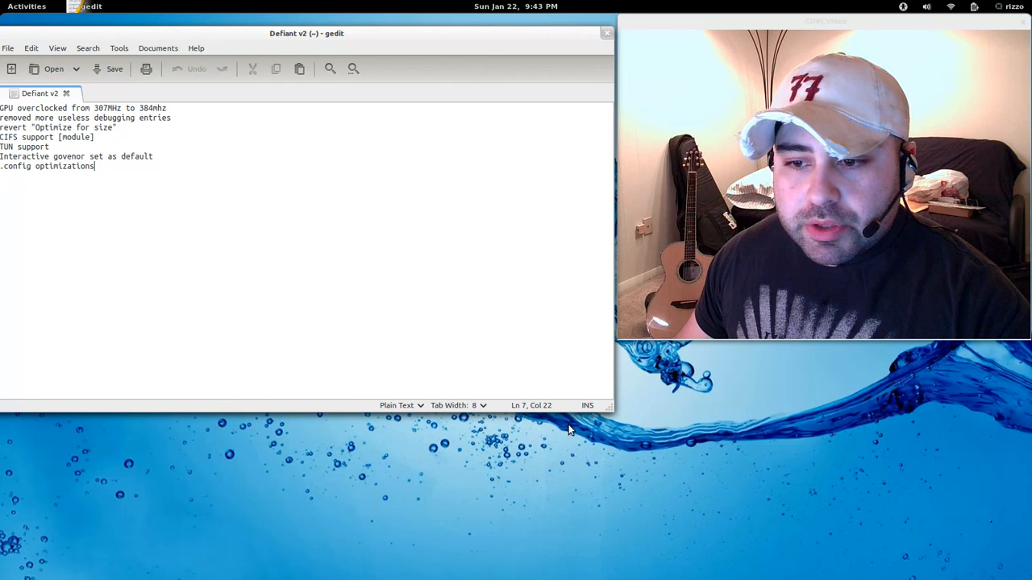
left_click_drag(306, 33, 246, 25)
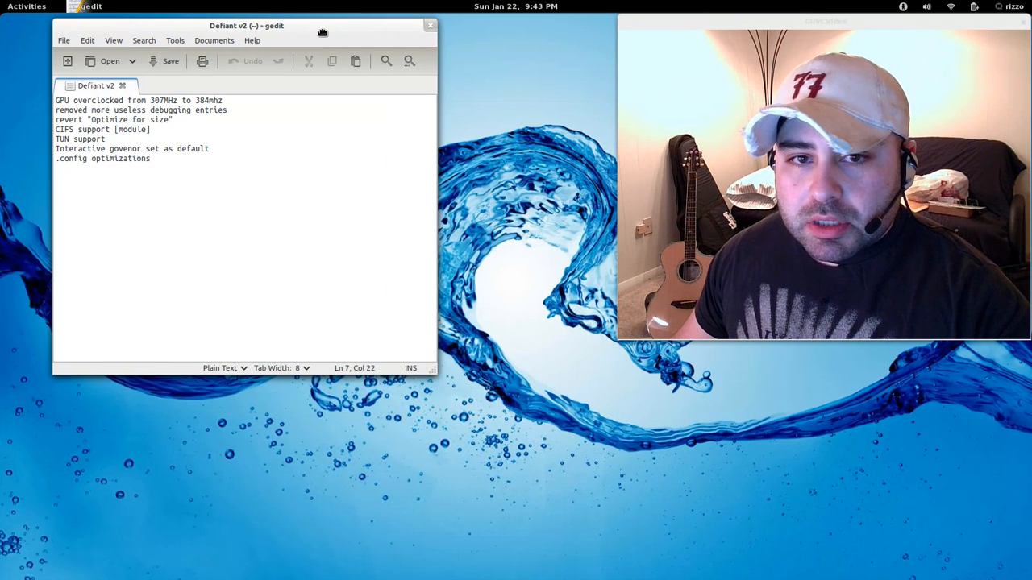
mouse_move(261, 60)
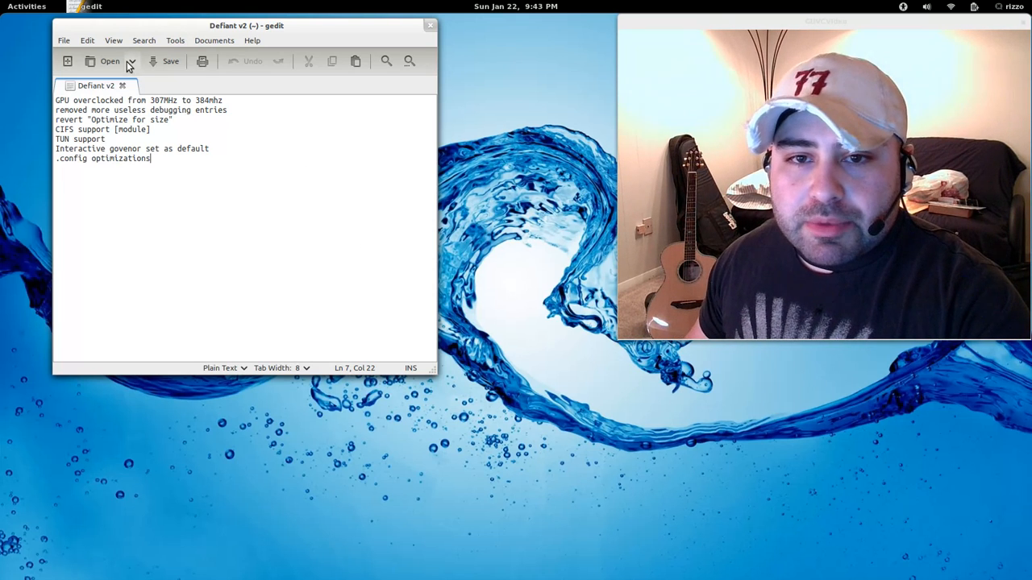
mouse_move(152, 60)
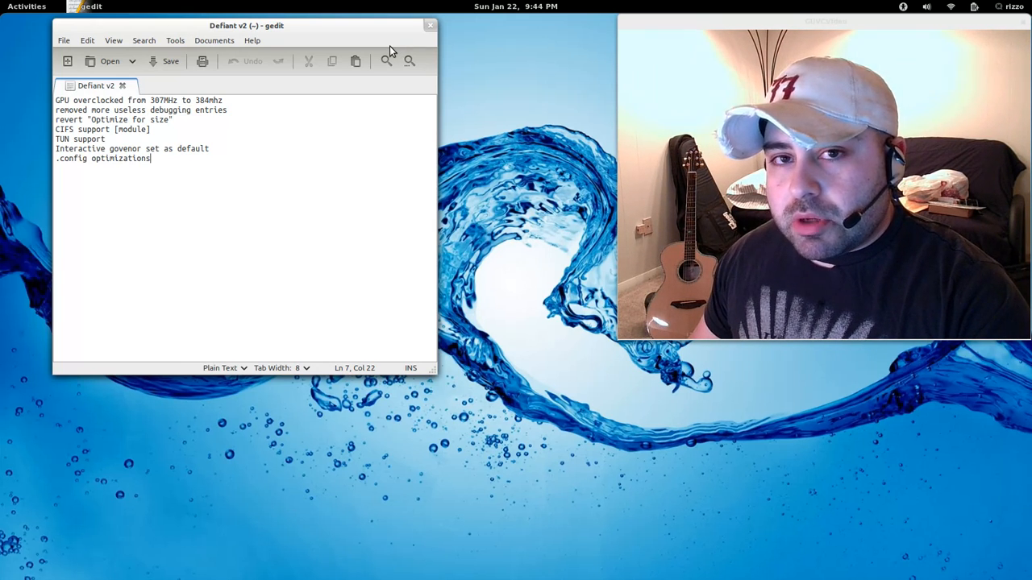
mouse_move(386, 60)
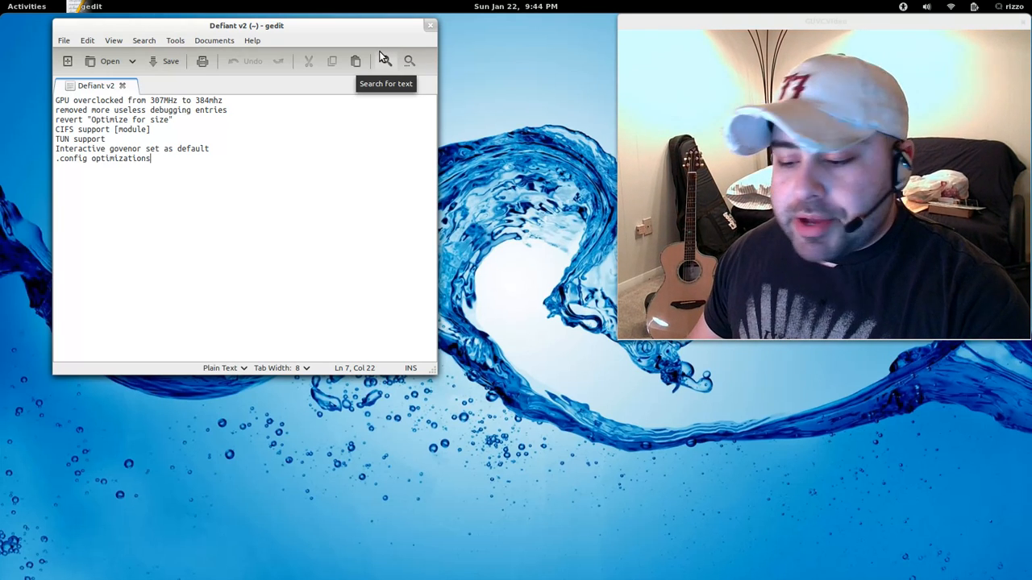
Bring Firefox back to the front on the expanded v1.0.5 change log.
left_click(27, 6)
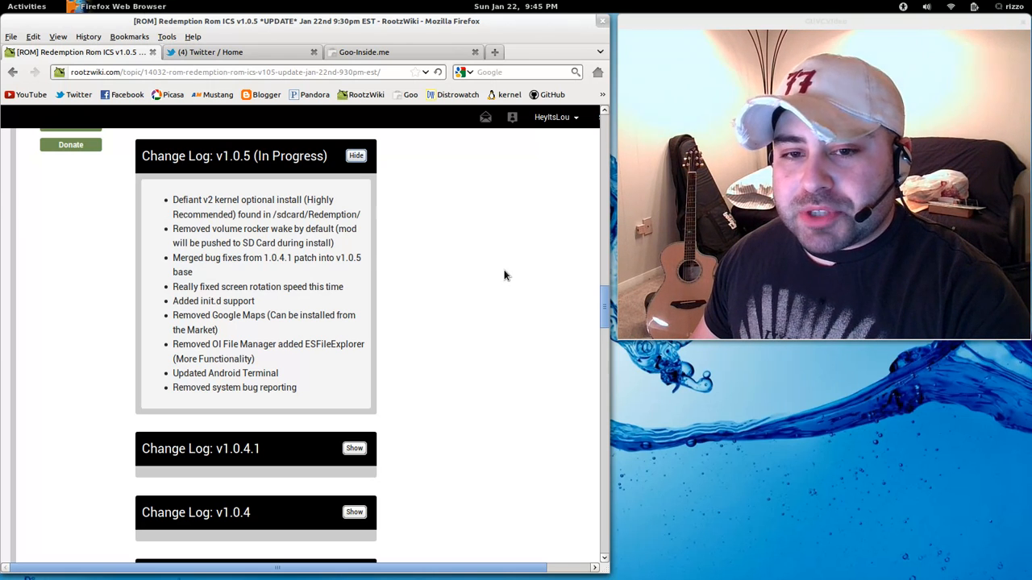
mouse_move(507, 274)
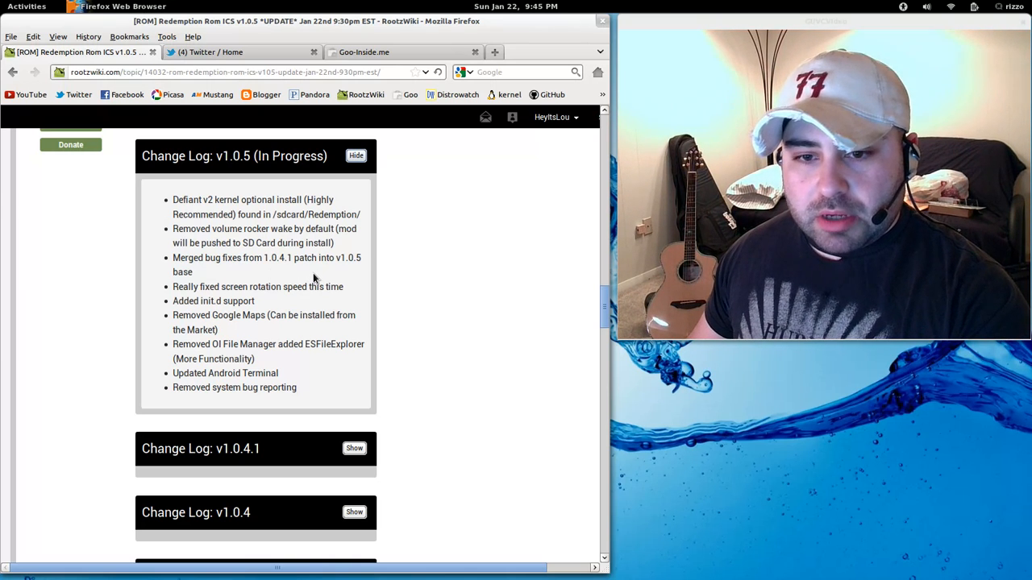
mouse_move(298, 276)
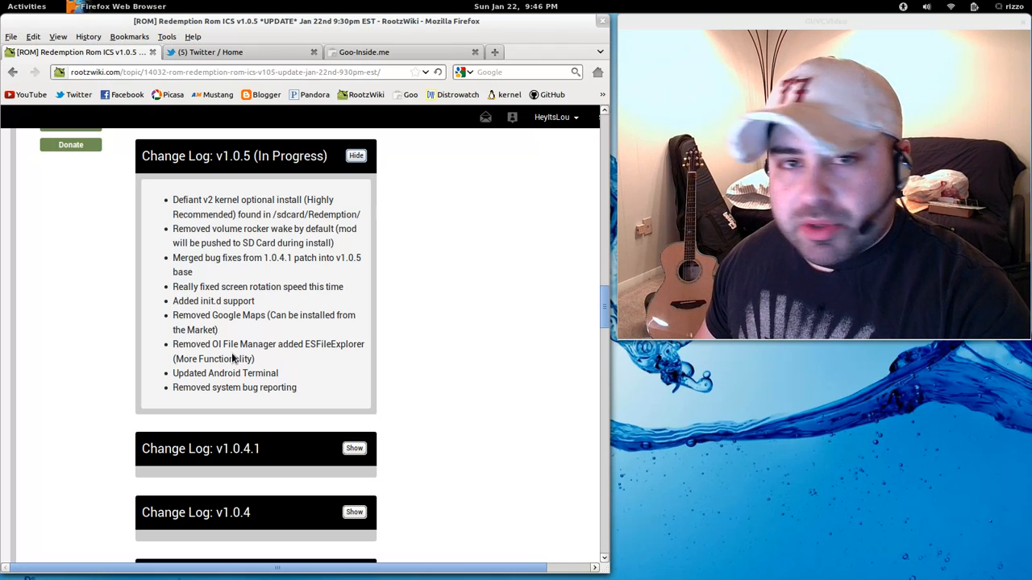
mouse_move(314, 365)
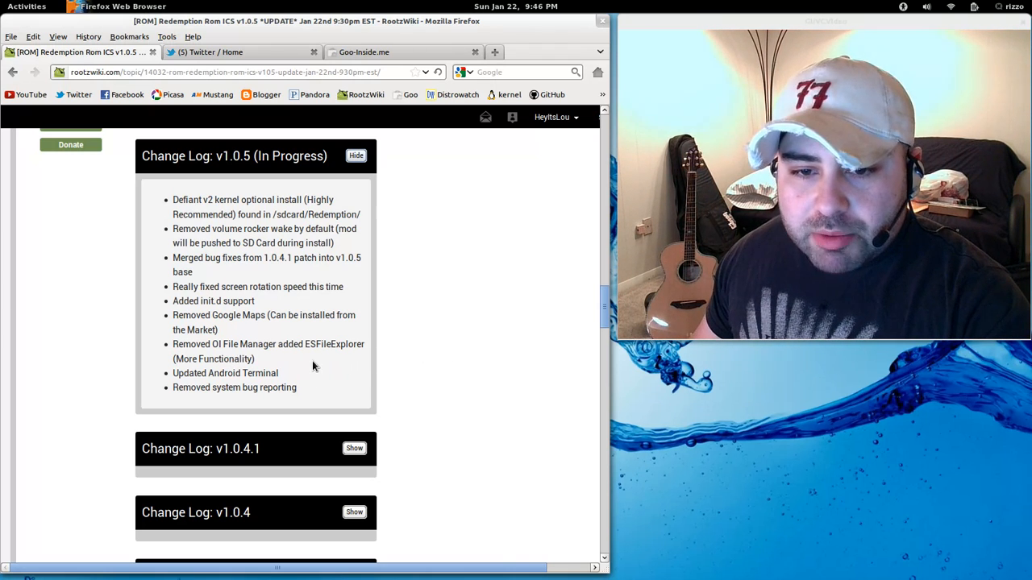
mouse_move(315, 373)
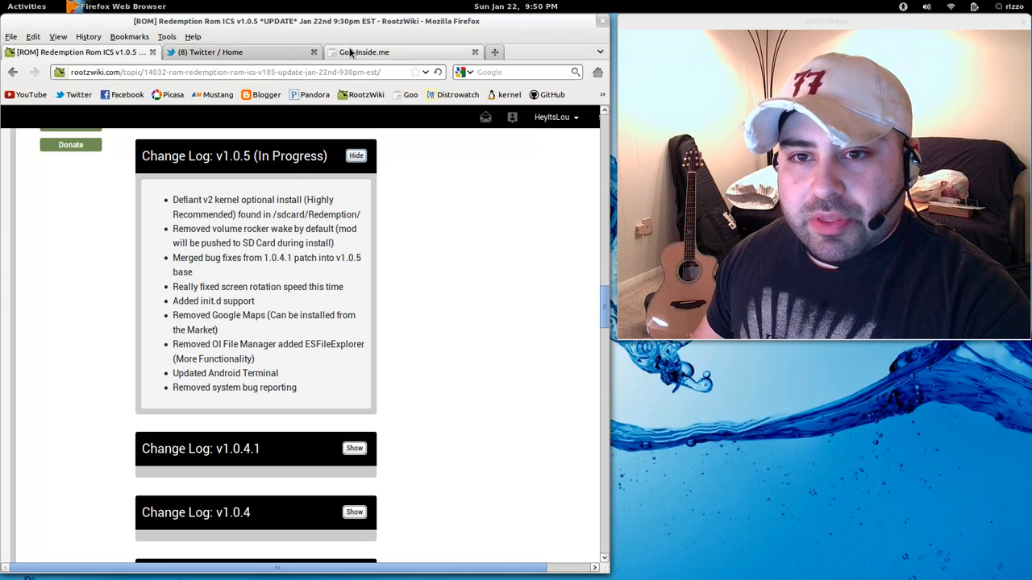
Switch to the Goo-Inside.me download mirror tab.
left_click(363, 52)
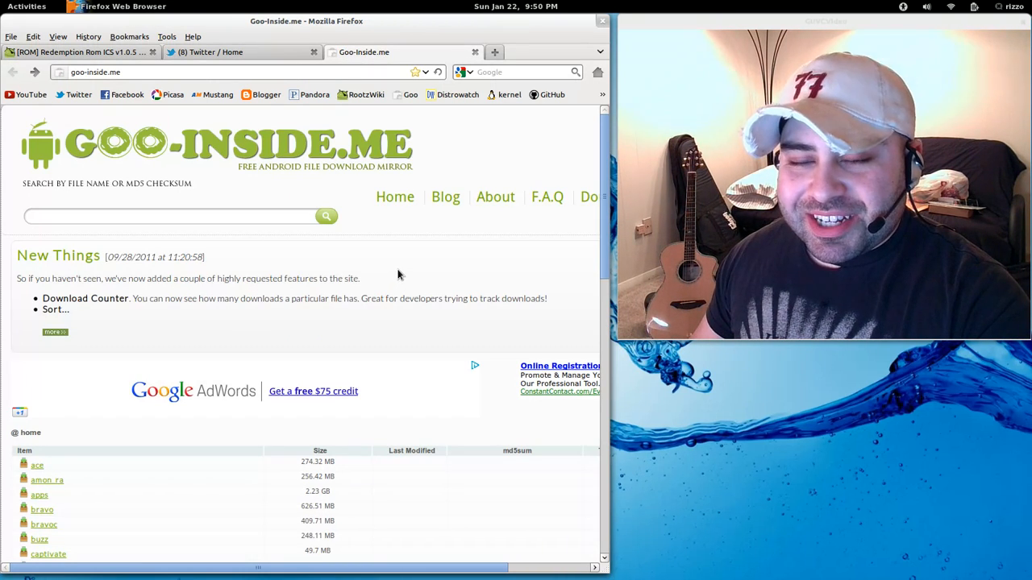
mouse_move(407, 272)
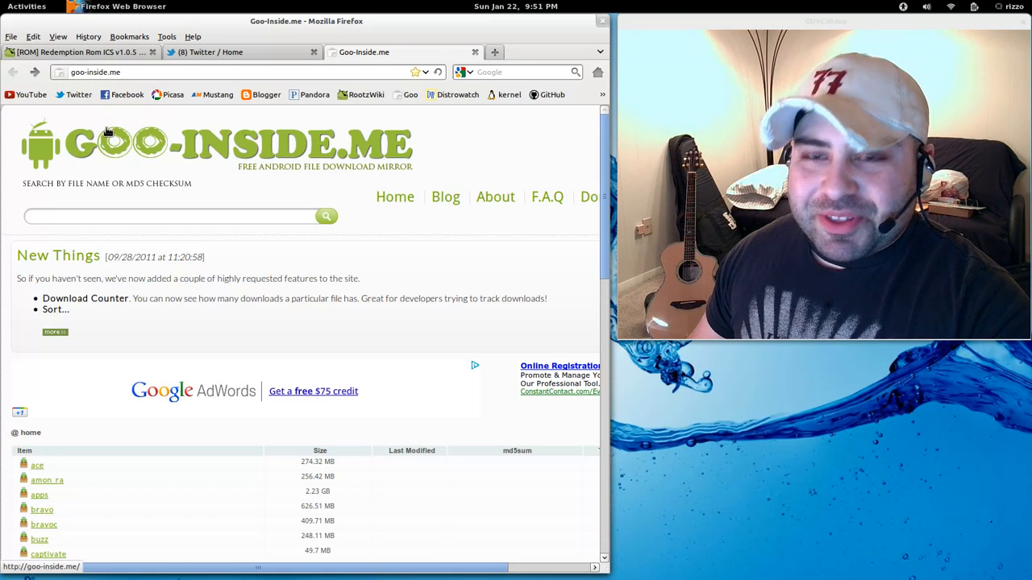
mouse_move(123, 159)
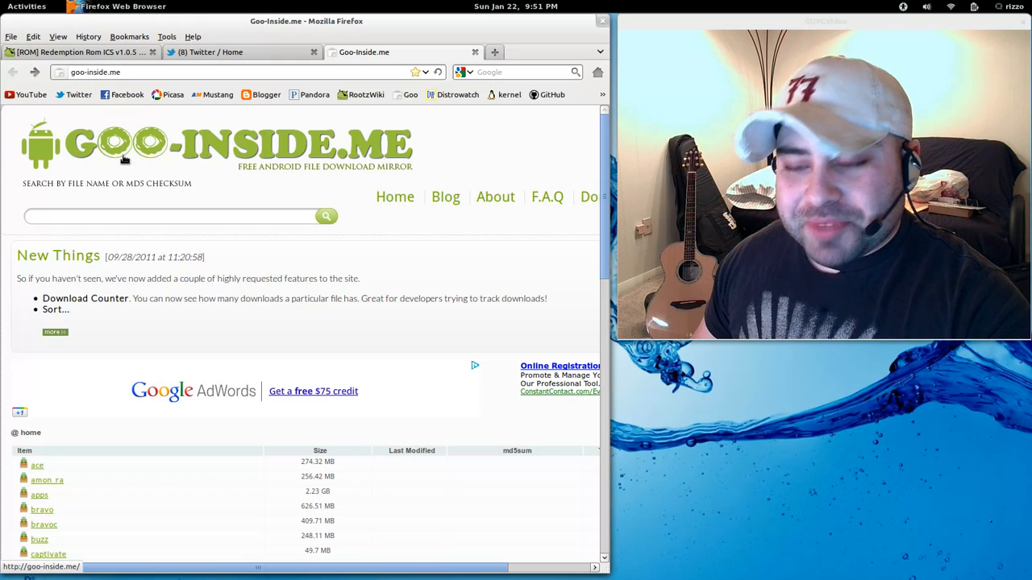
Return to the [ROM] Redemption Rom ICS tab and scroll past the changelog.
left_click(81, 52)
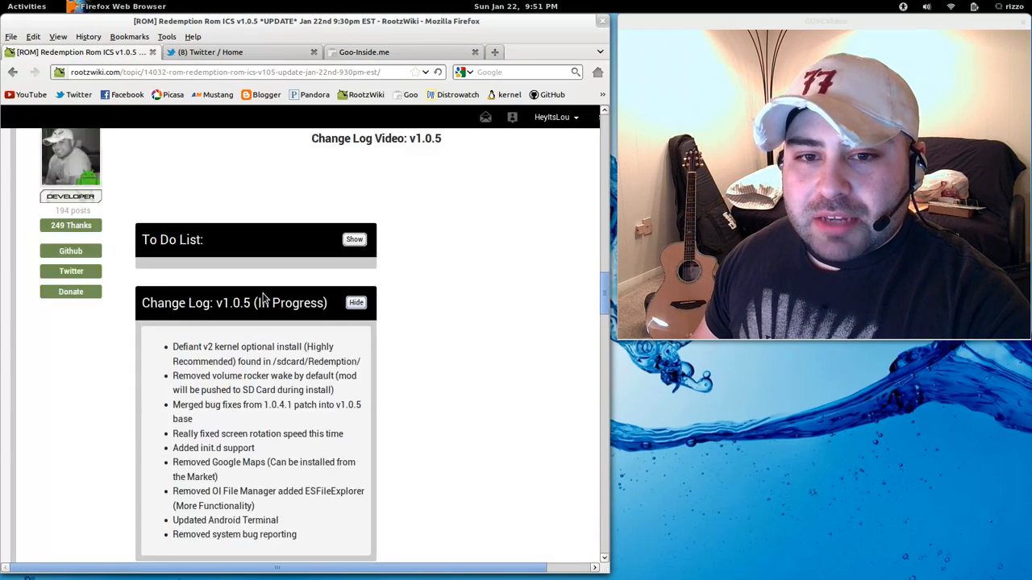
scroll("down", 3)
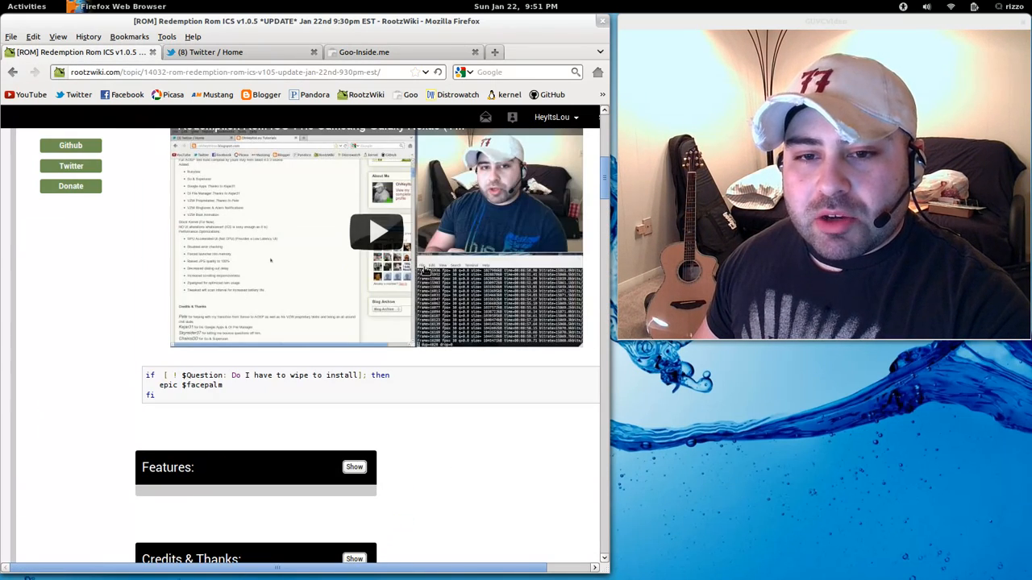